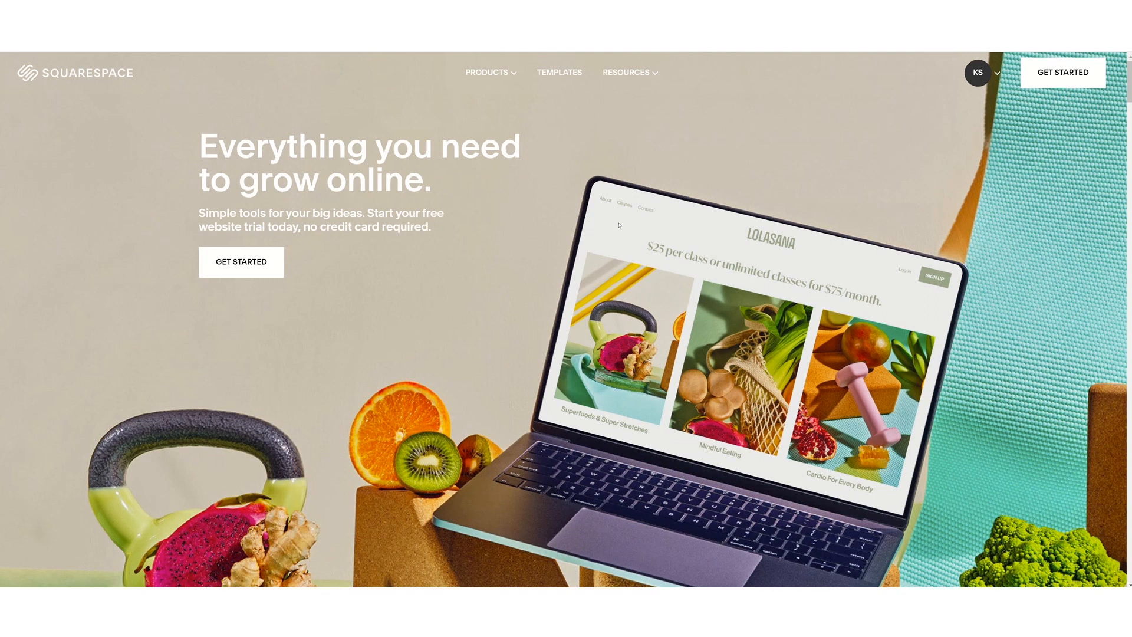
mouse_move(205, 66)
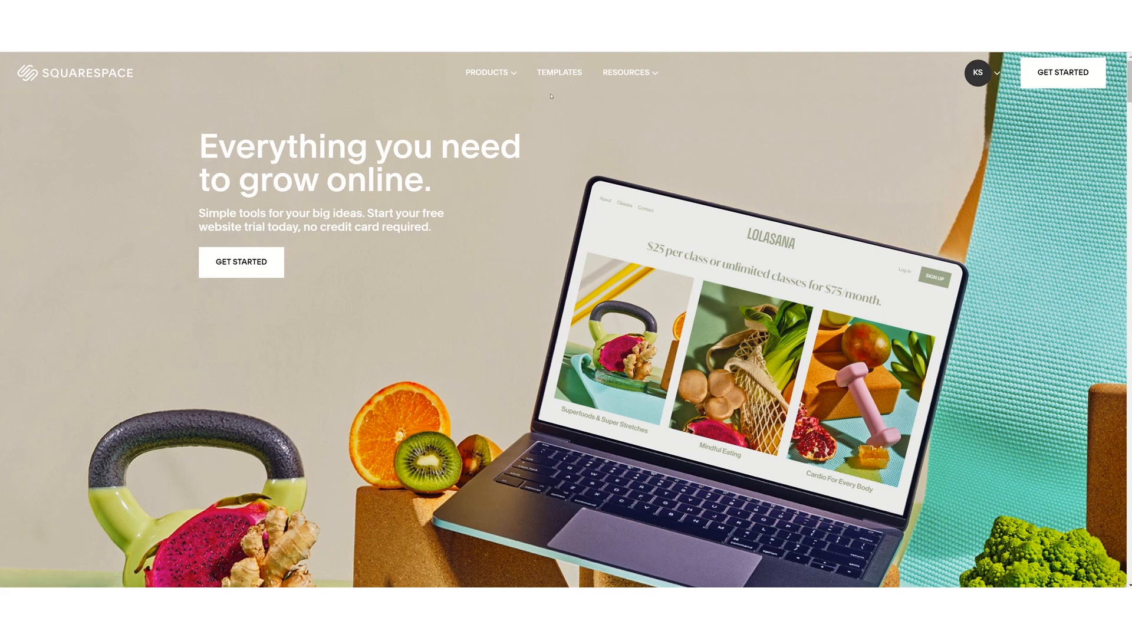
Browse the template gallery filtered to Photography, showing Balboa and Beaumont.
left_click(559, 73)
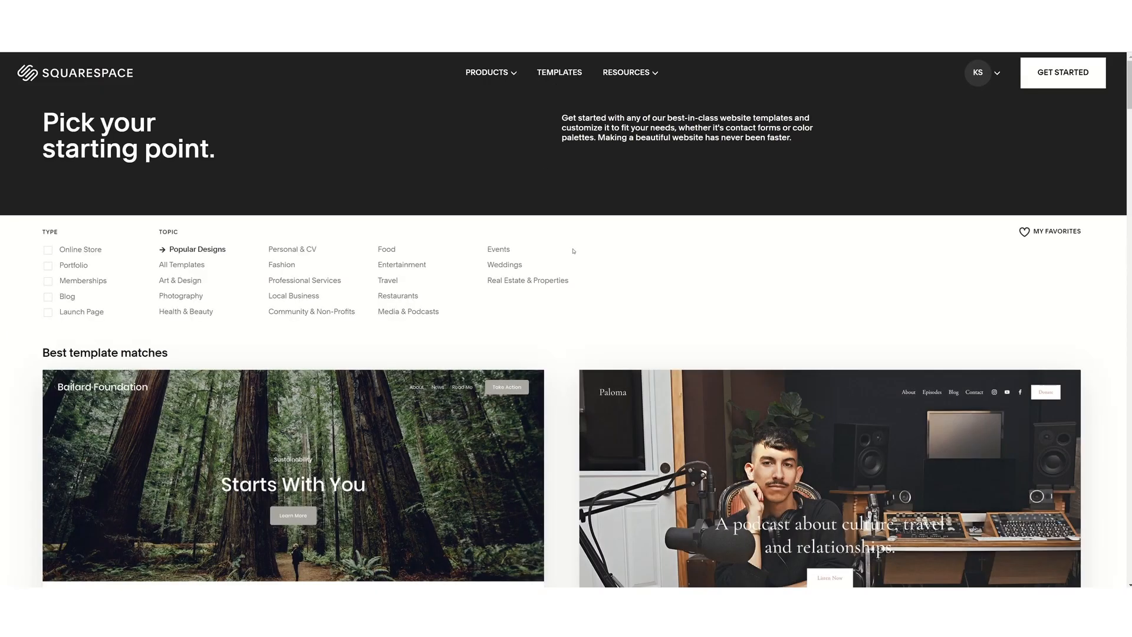
mouse_move(514, 337)
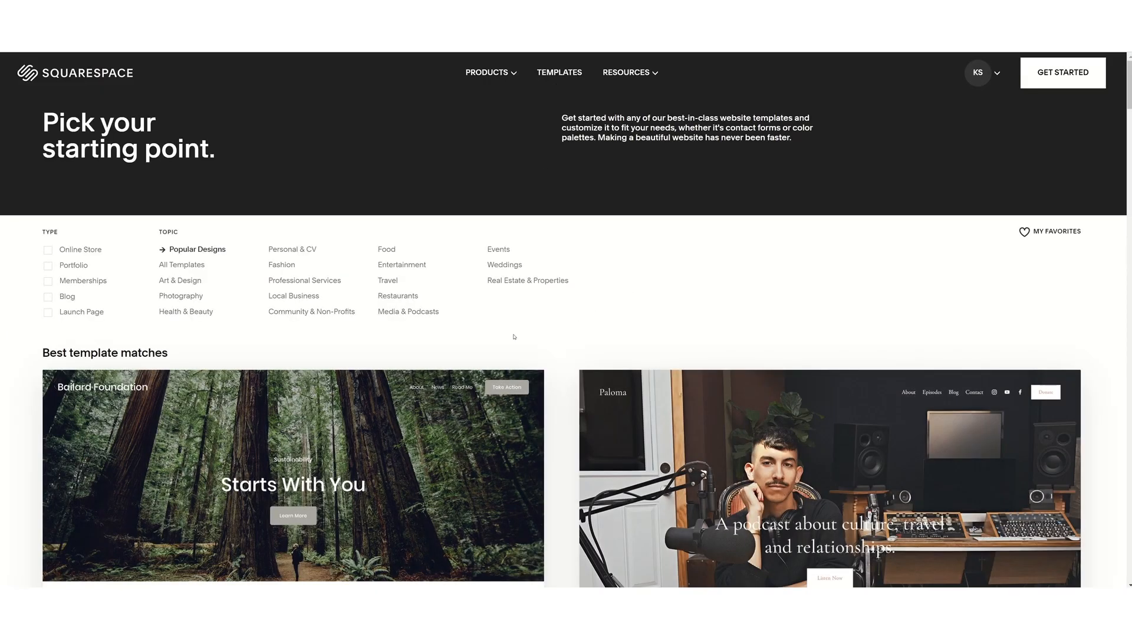
mouse_move(150, 285)
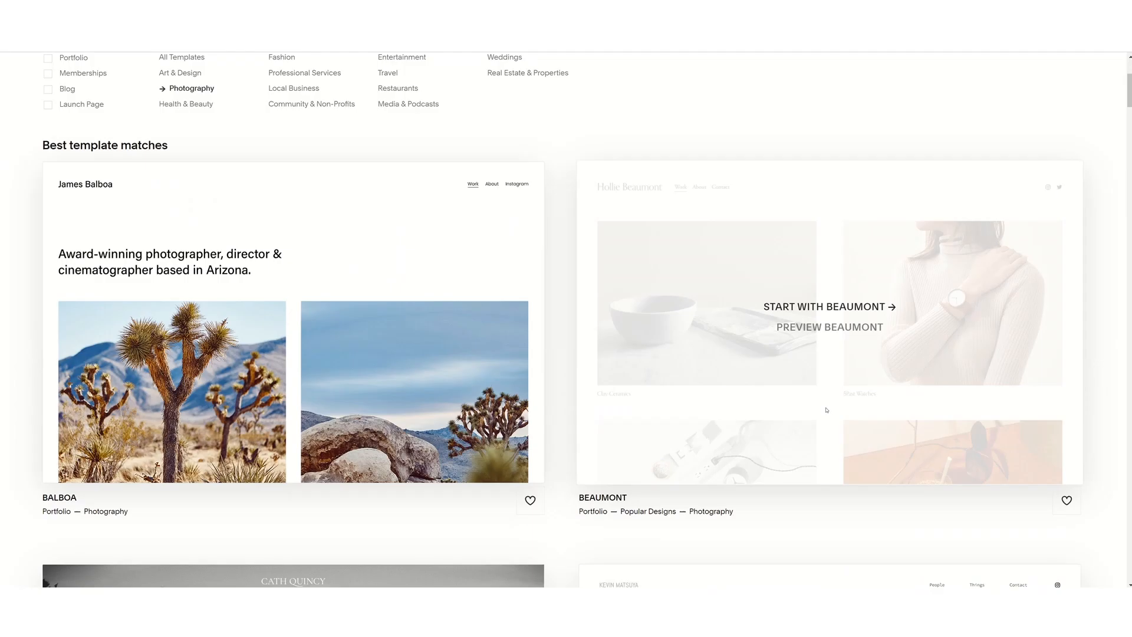
scroll("up", 3)
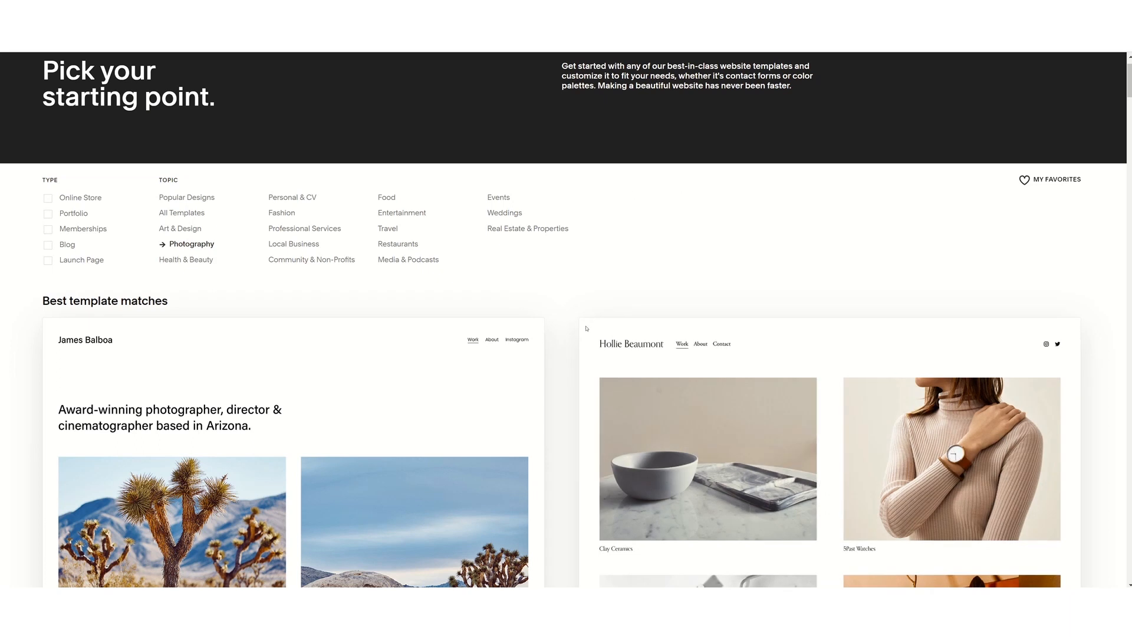
mouse_move(699, 274)
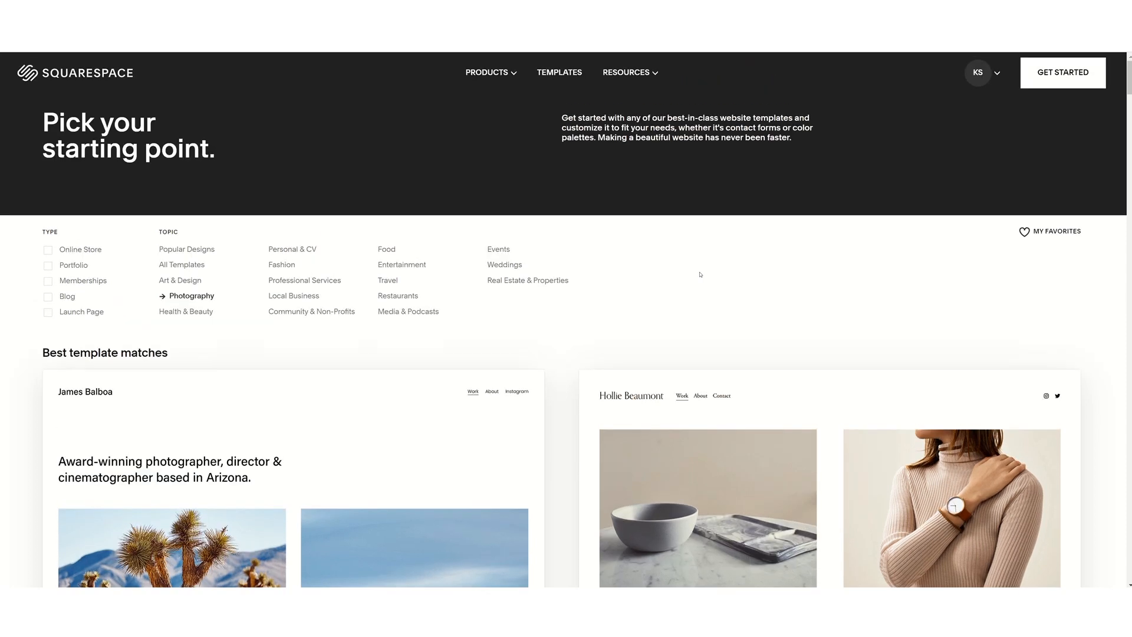
mouse_move(1030, 135)
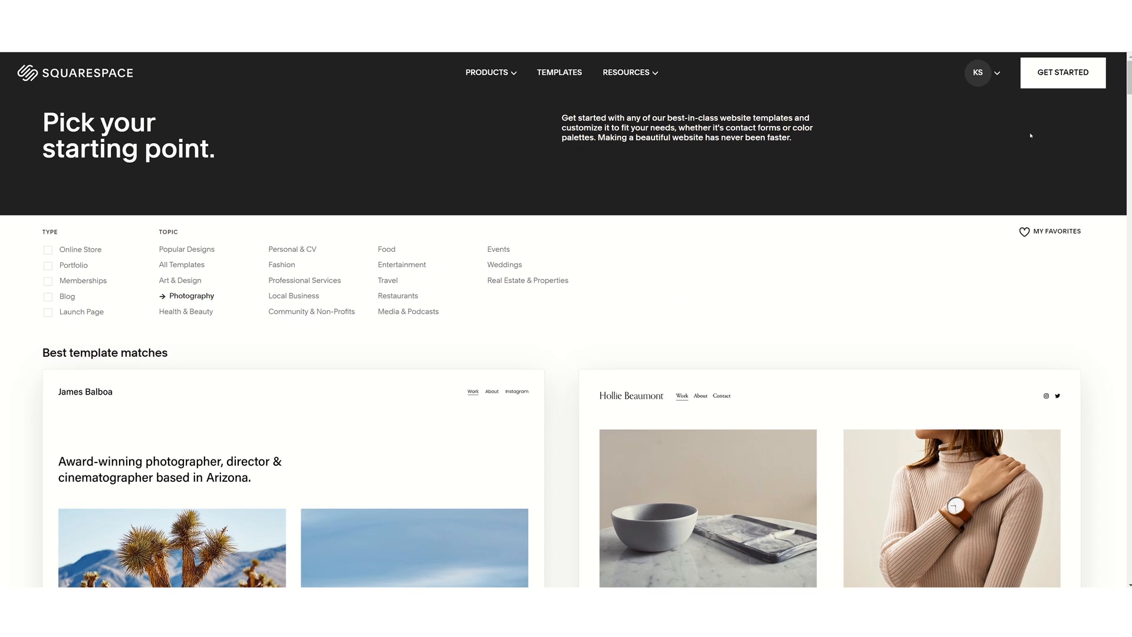
Open SCHULTZ LEDs from the Account Dashboard and view its About and Our Services pages.
left_click(977, 72)
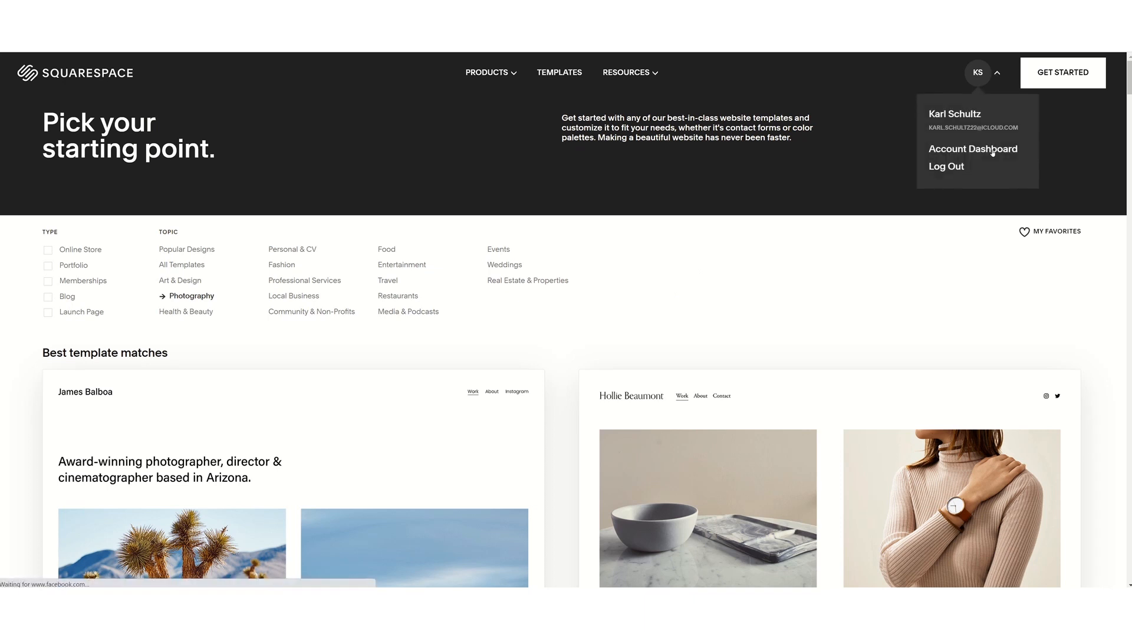
left_click(973, 149)
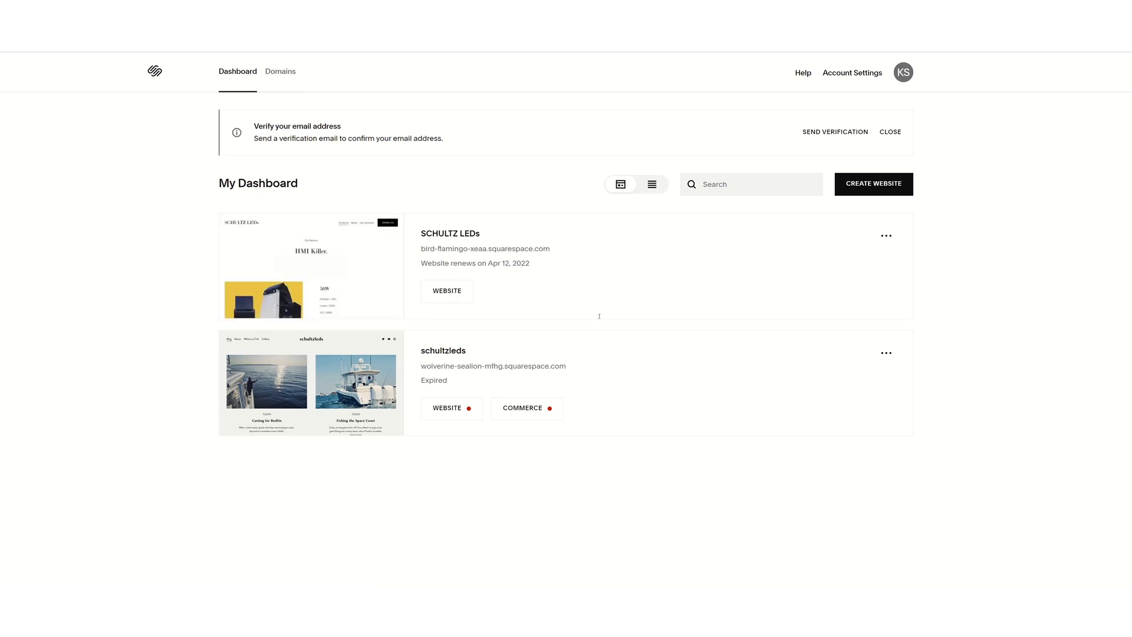
left_click(446, 291)
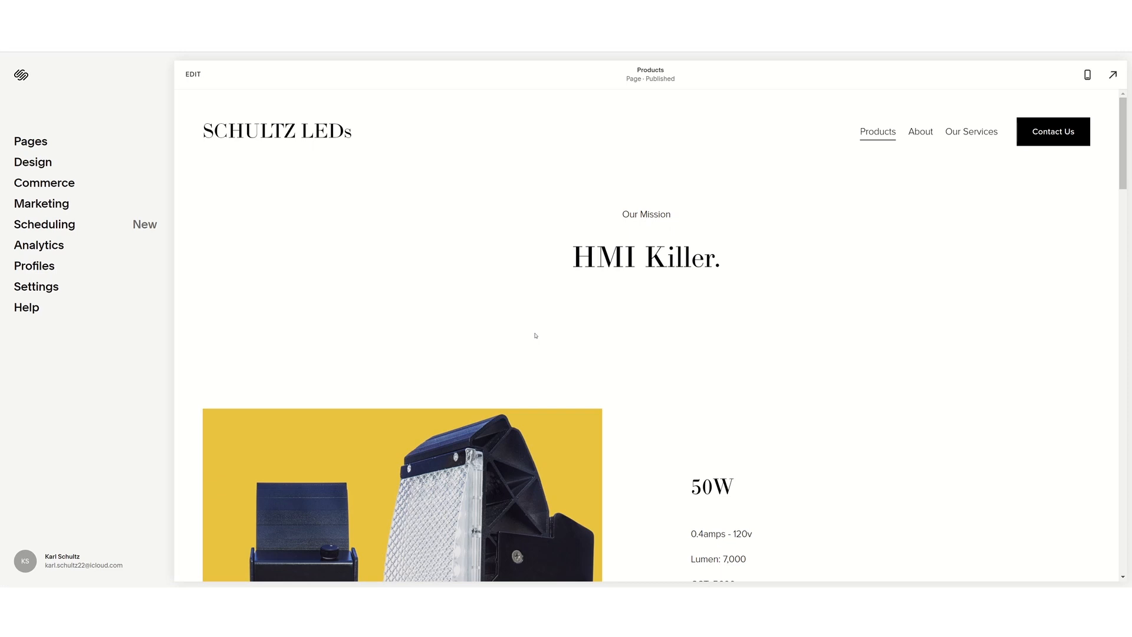
scroll("down", 3)
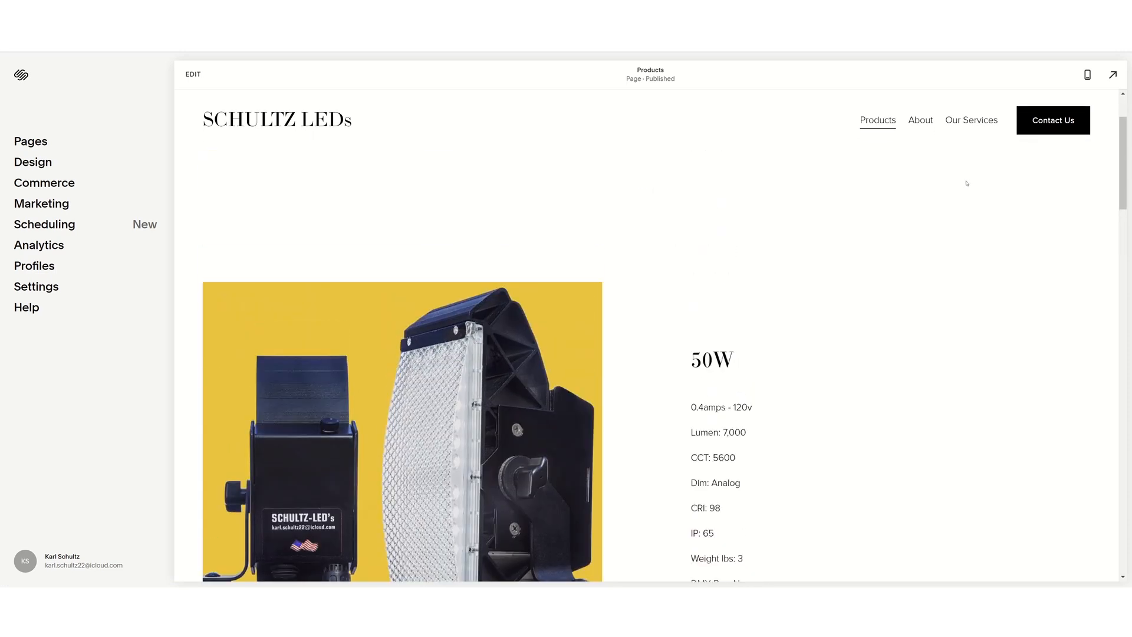
left_click(920, 120)
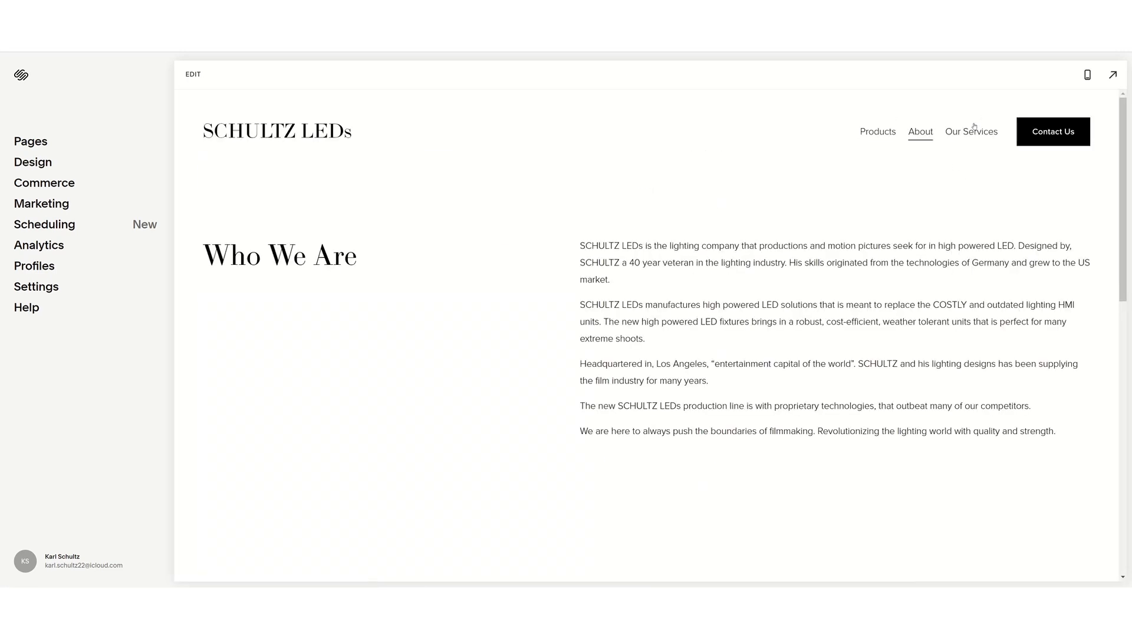
left_click(971, 132)
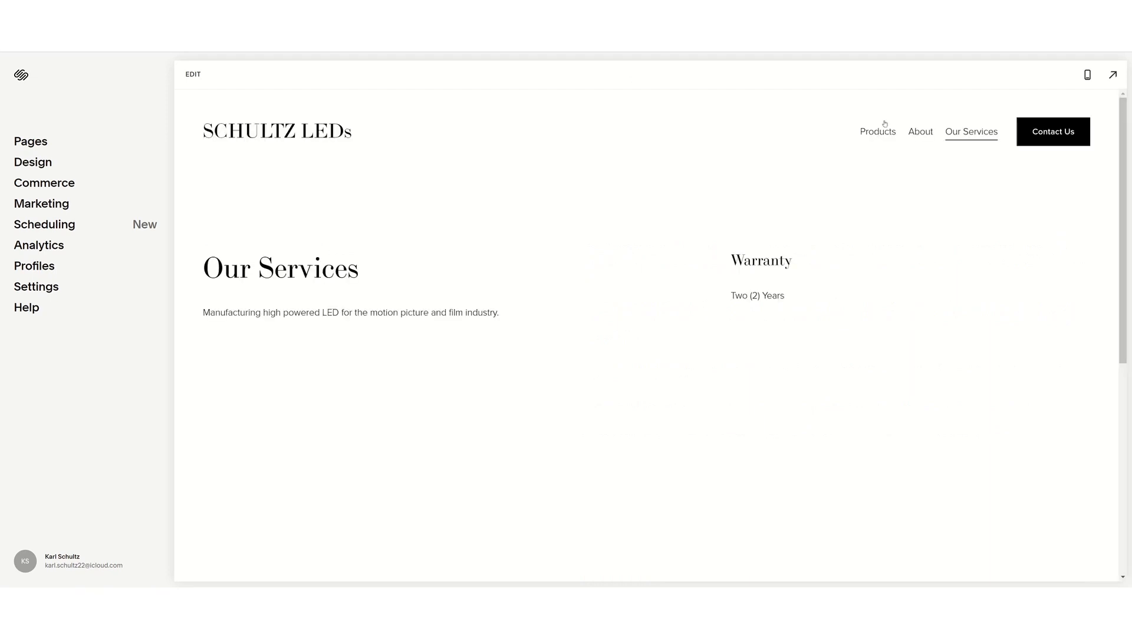
scroll("down", 3)
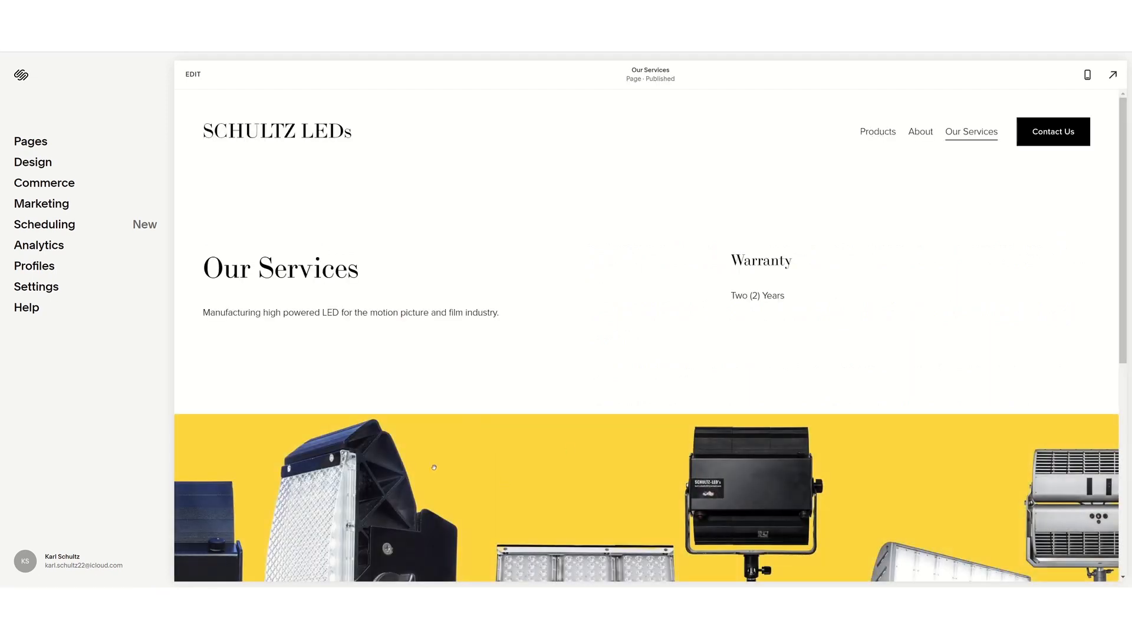
mouse_move(718, 308)
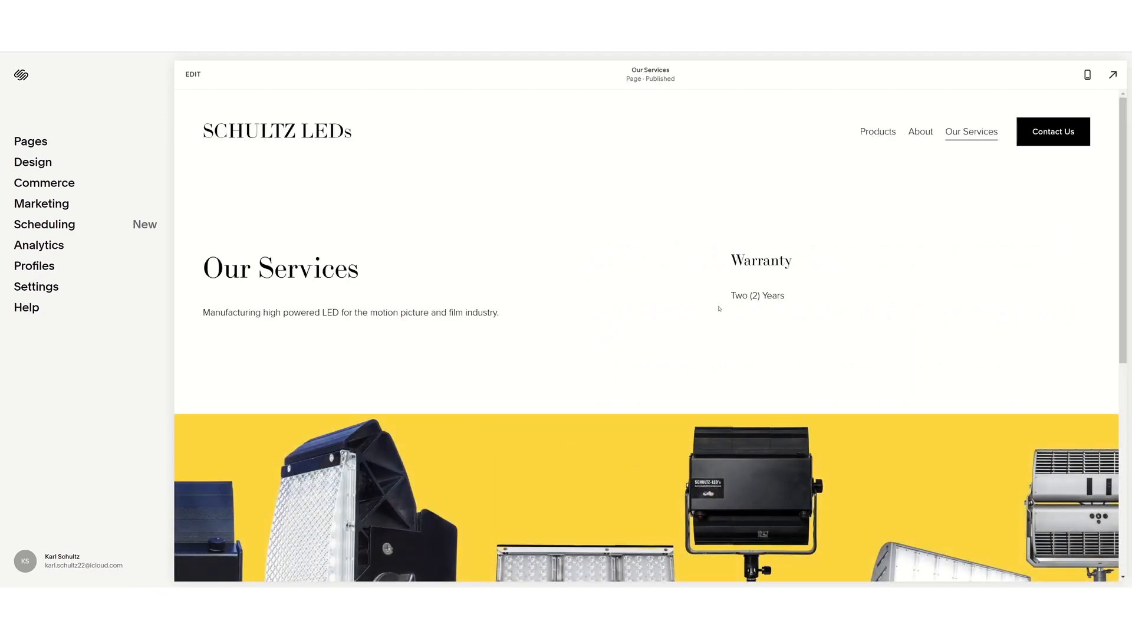
mouse_move(528, 291)
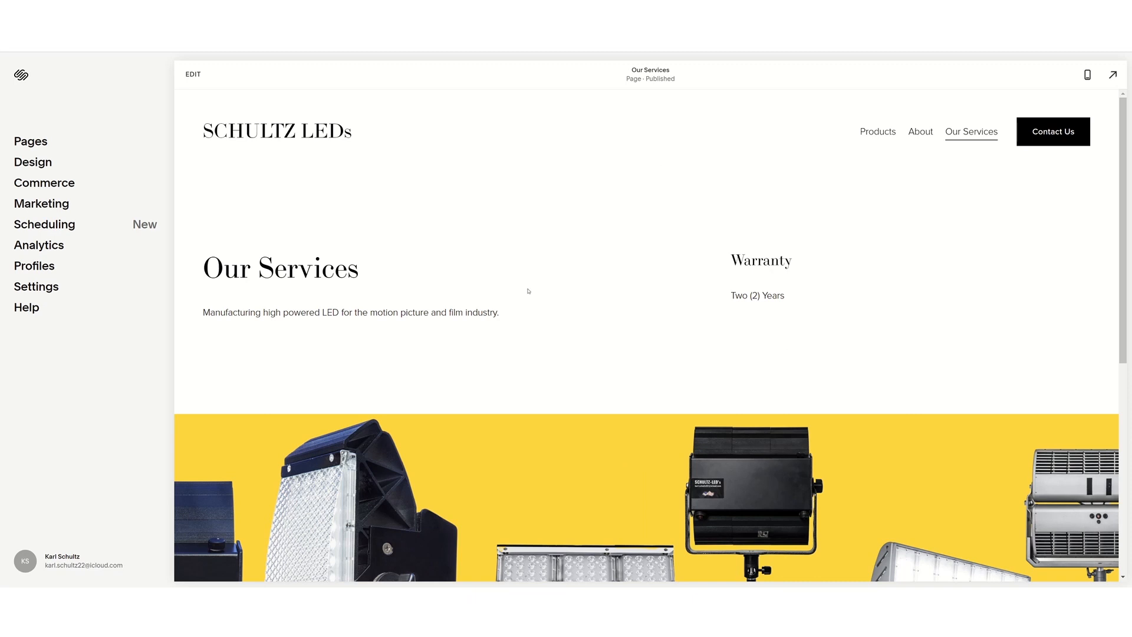
mouse_move(410, 181)
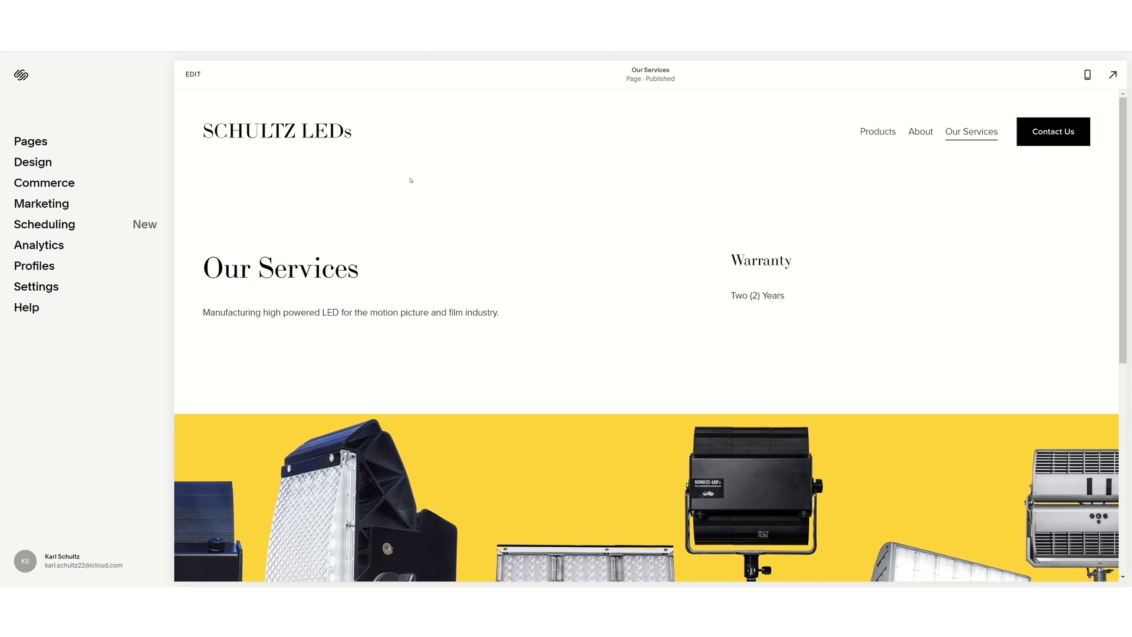
left_click(36, 286)
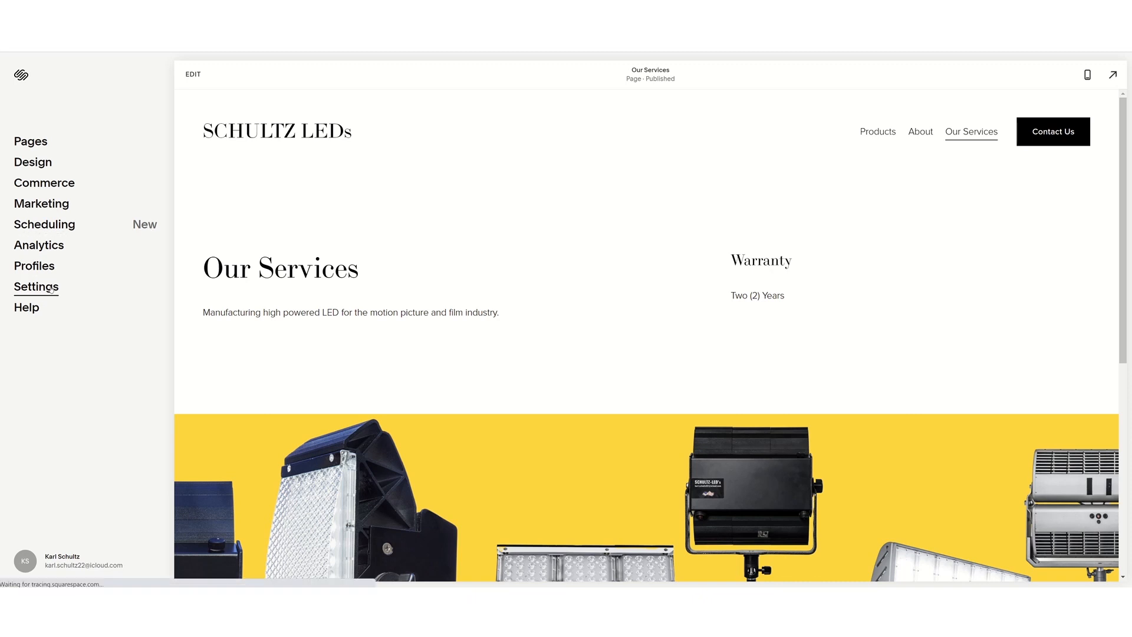
left_click(36, 286)
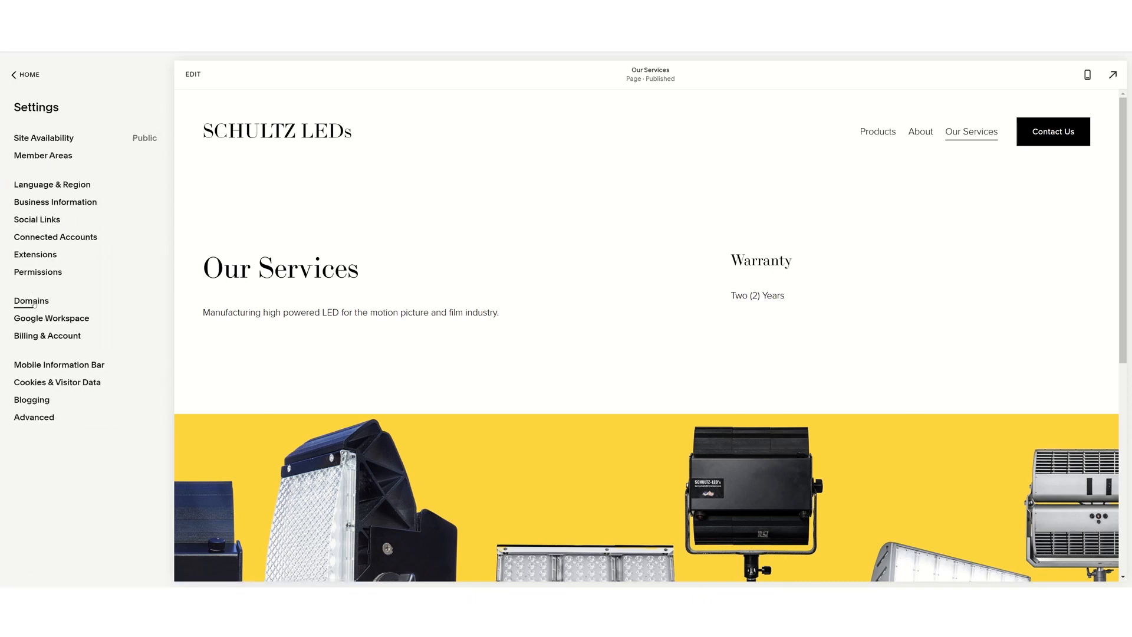
left_click(31, 301)
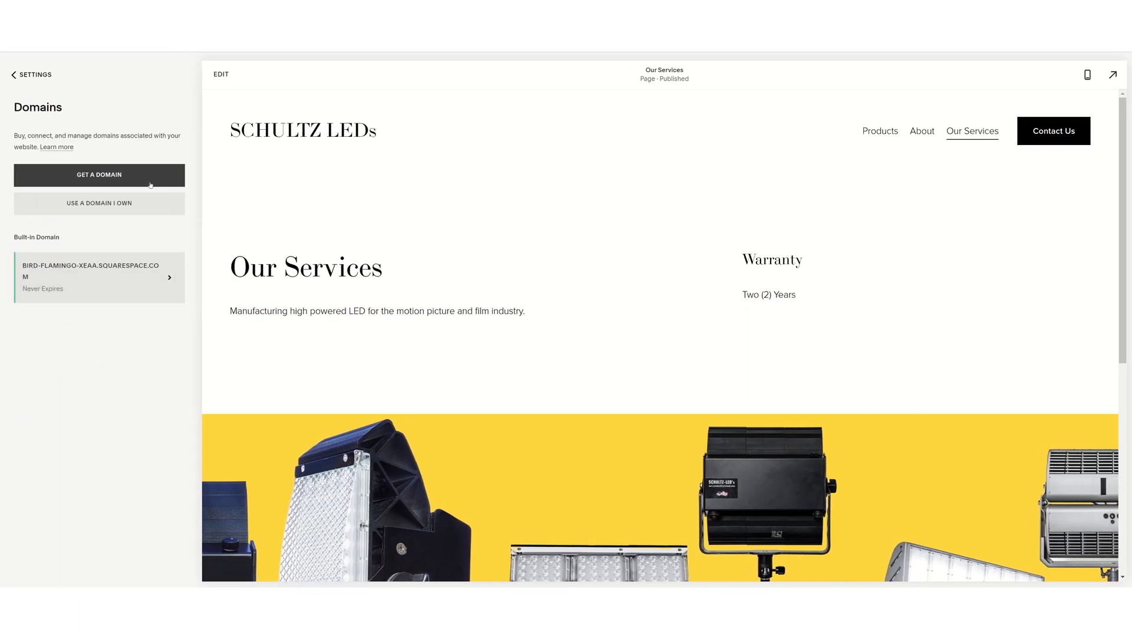
mouse_move(95, 179)
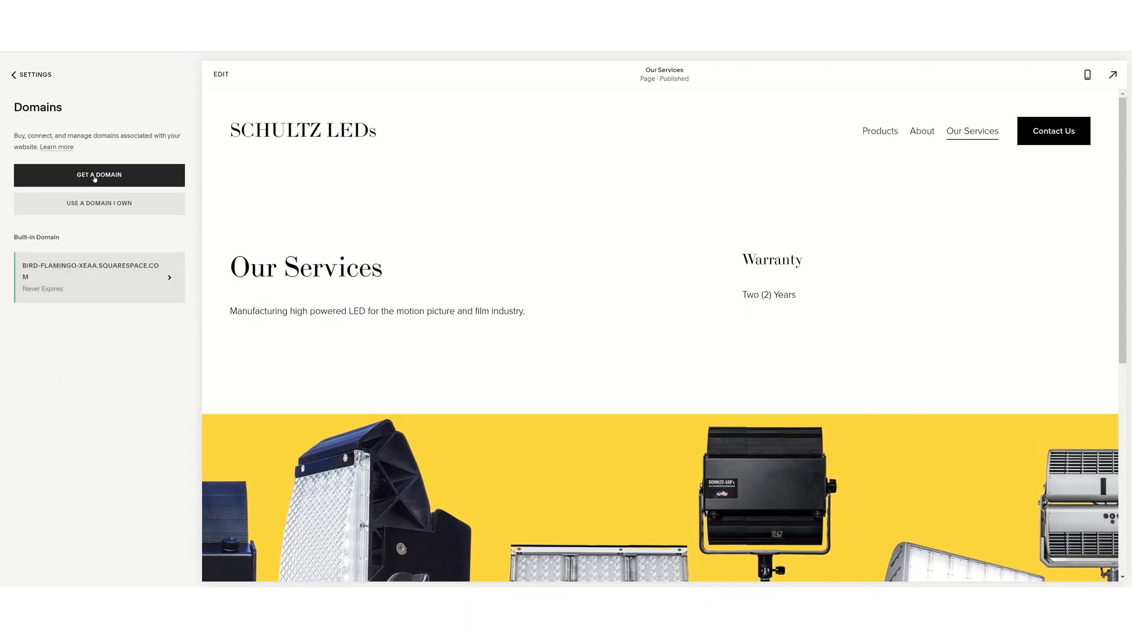
mouse_move(122, 205)
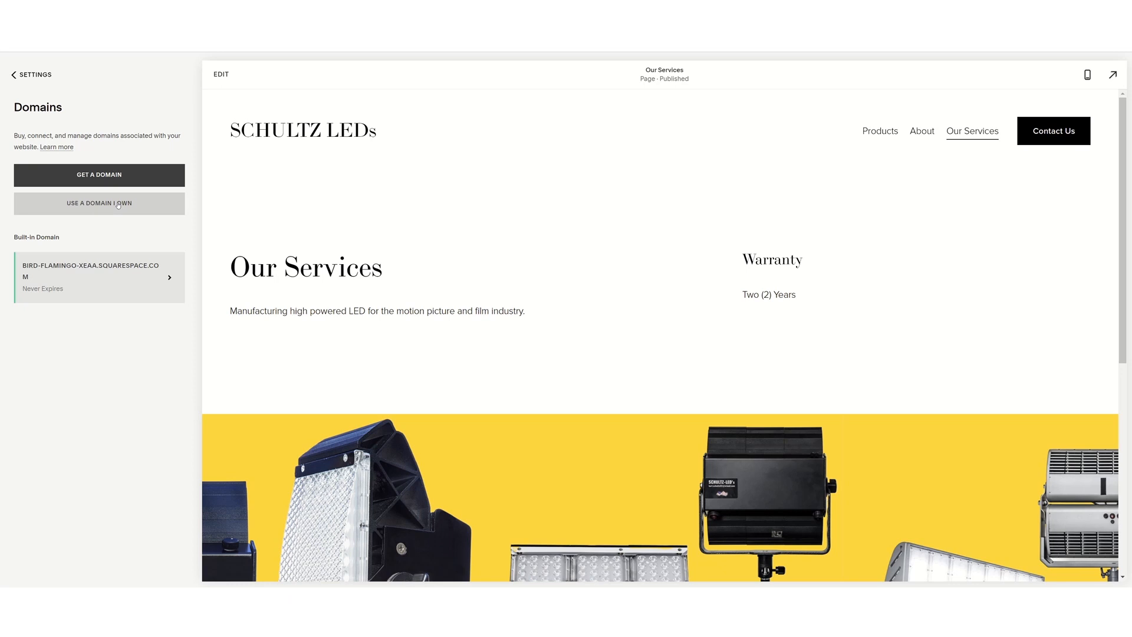
mouse_move(446, 285)
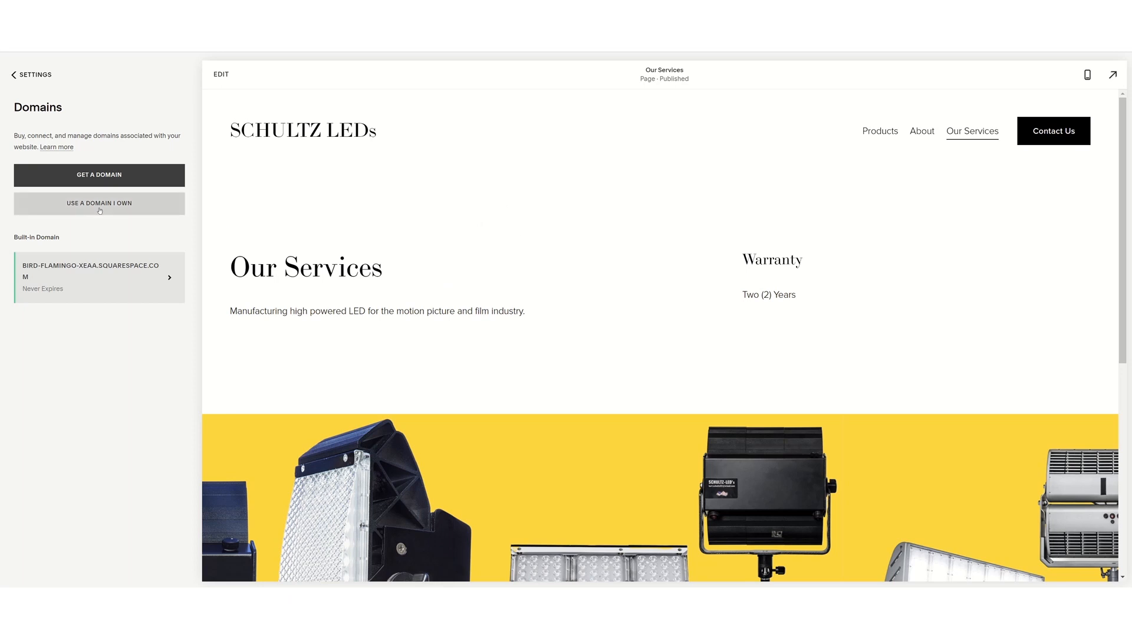
mouse_move(107, 208)
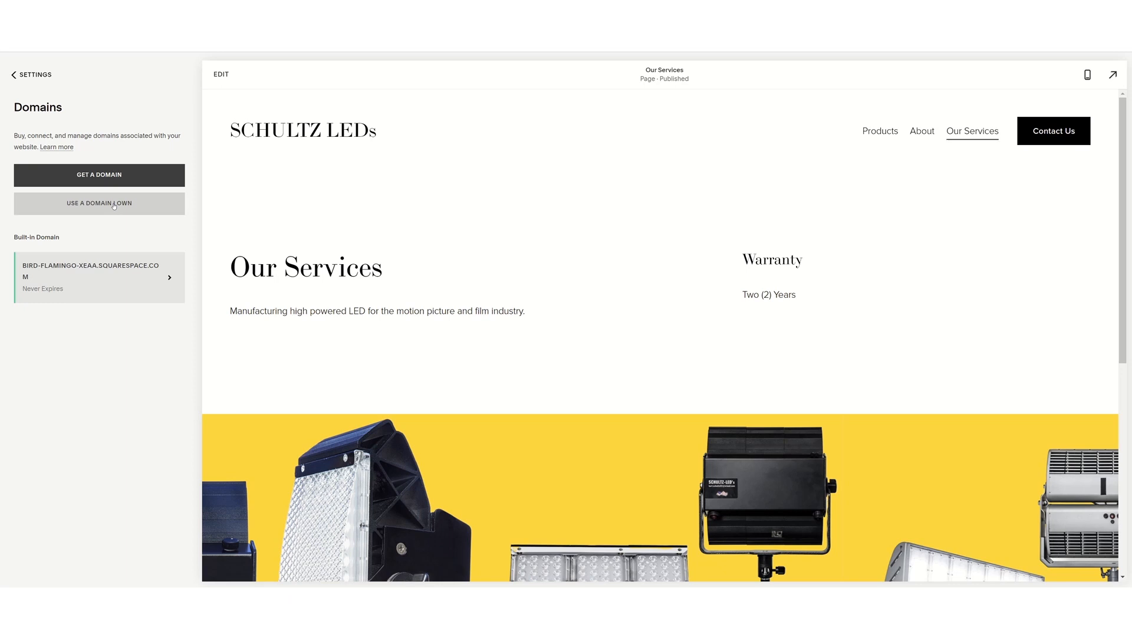
mouse_move(108, 206)
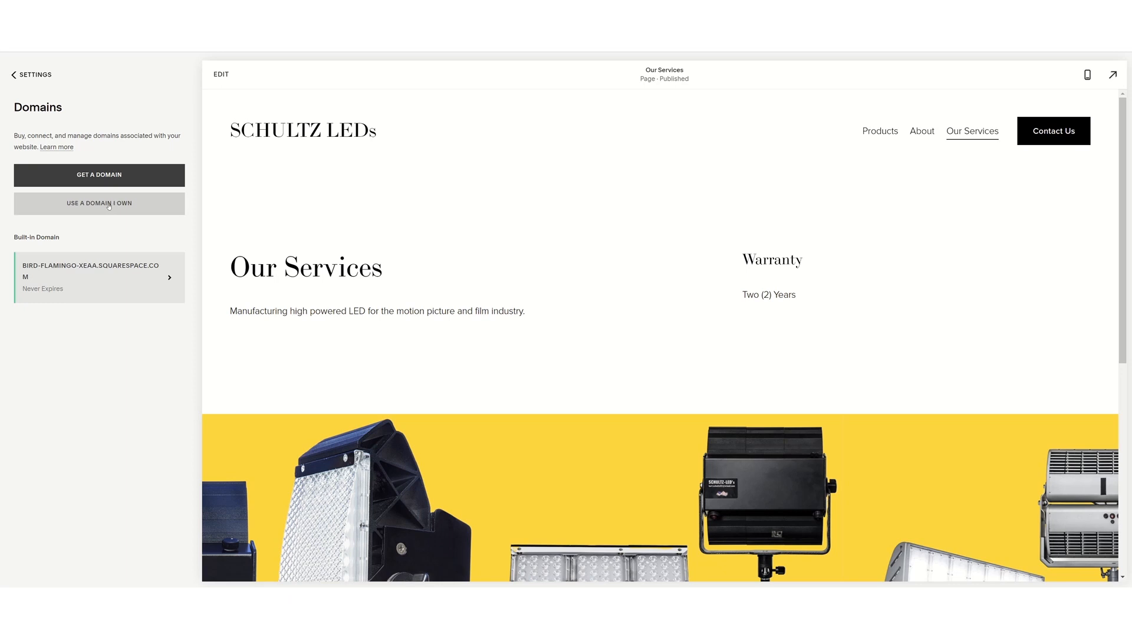
Look up the owned domain schultzleds.com under Use a Domain I Own.
left_click(99, 204)
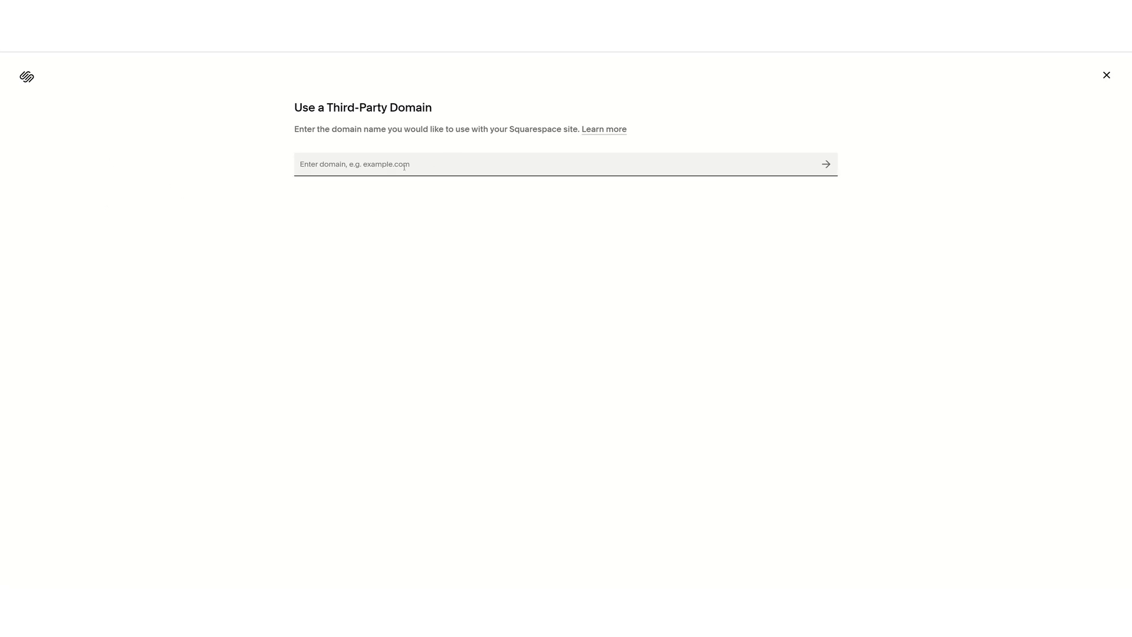
type("schultzleds.com")
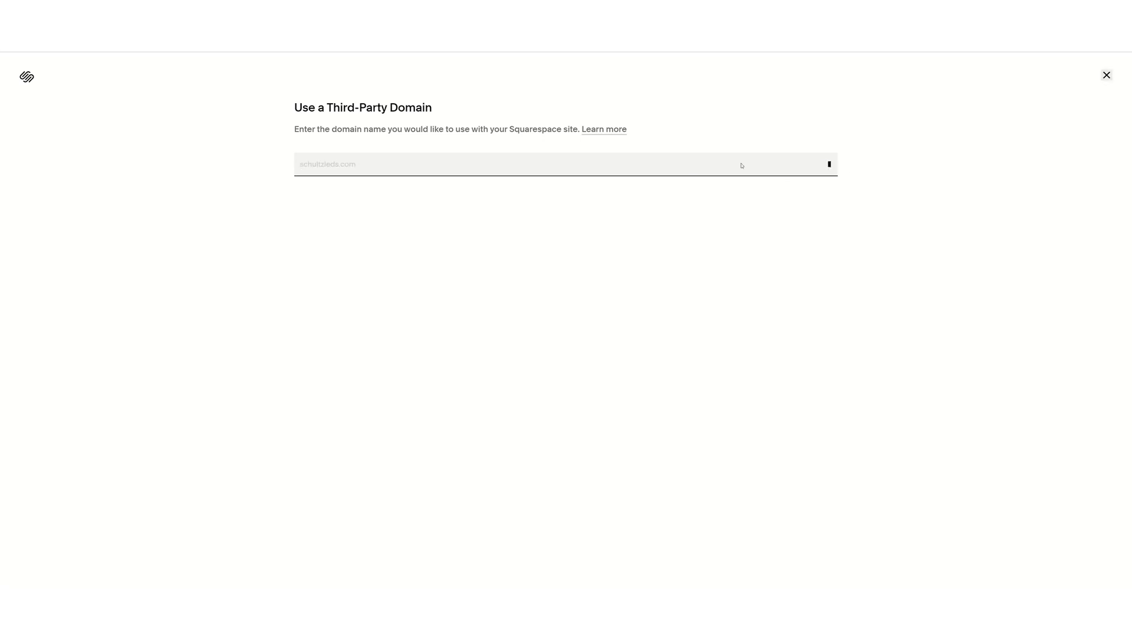
type("schultzleds.com")
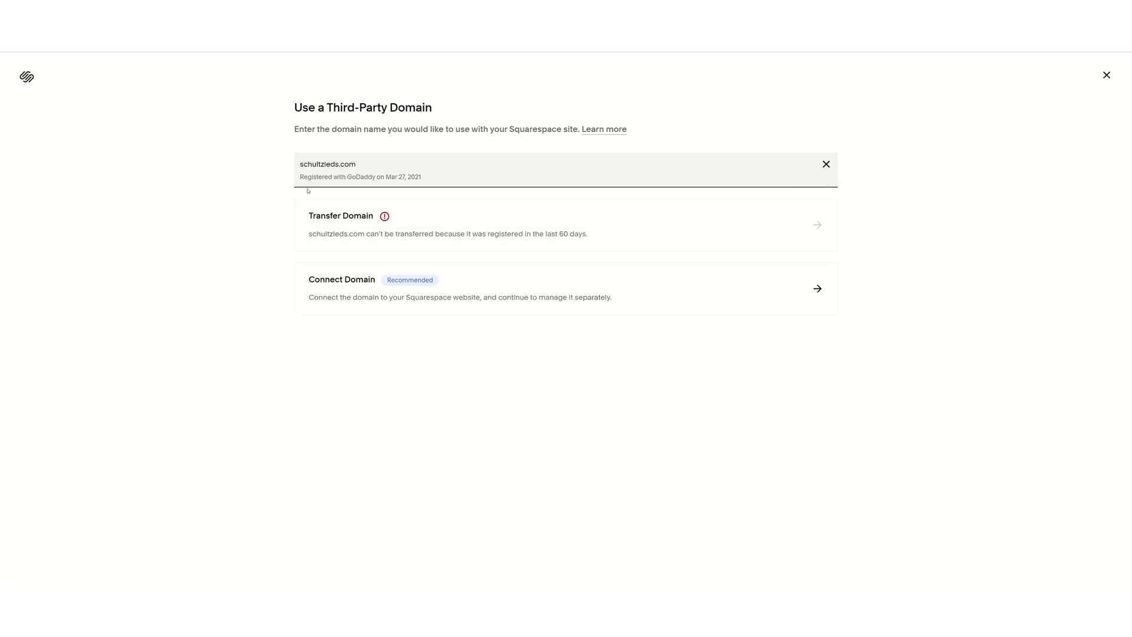
mouse_move(345, 289)
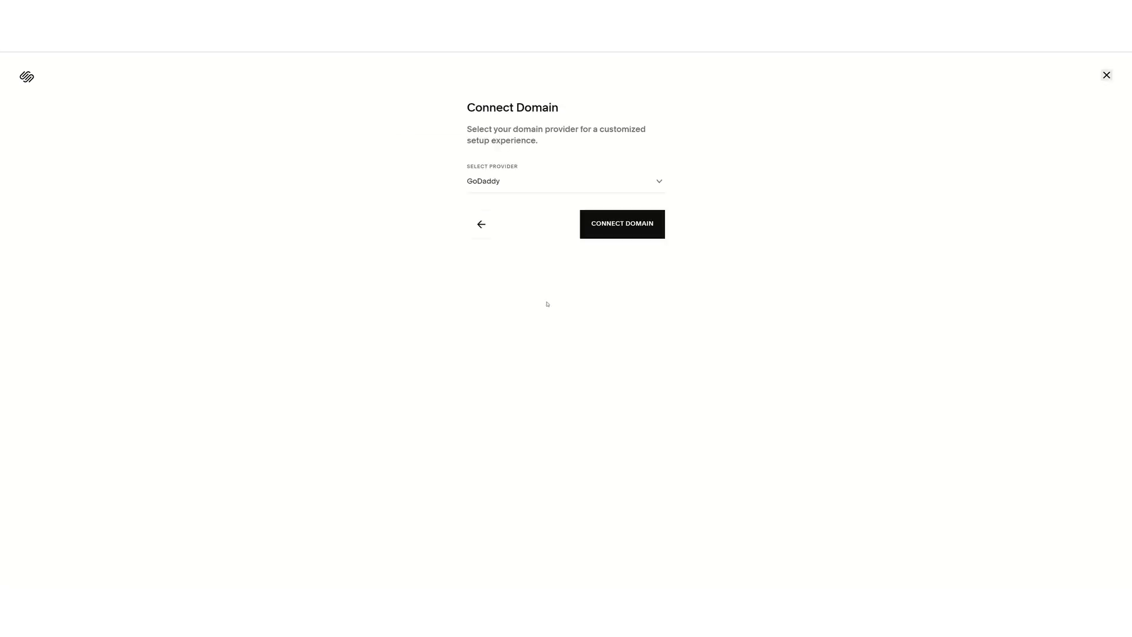
mouse_move(595, 216)
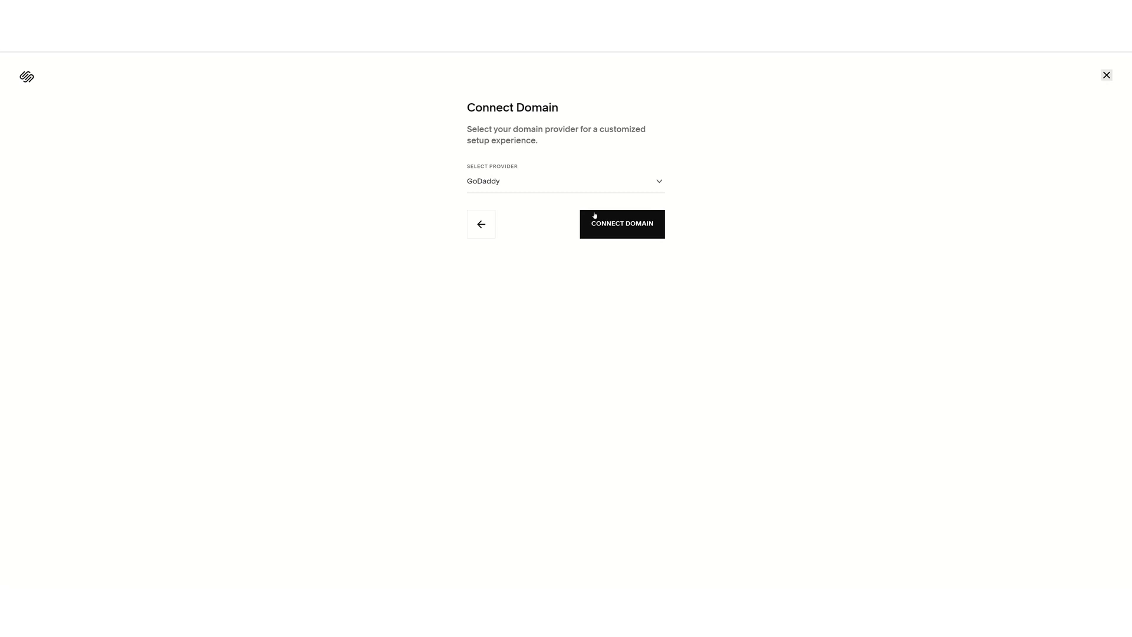
Connect schultzleds.com with GoDaddy as provider, opening GoDaddy's Domain Connect window.
left_click(622, 223)
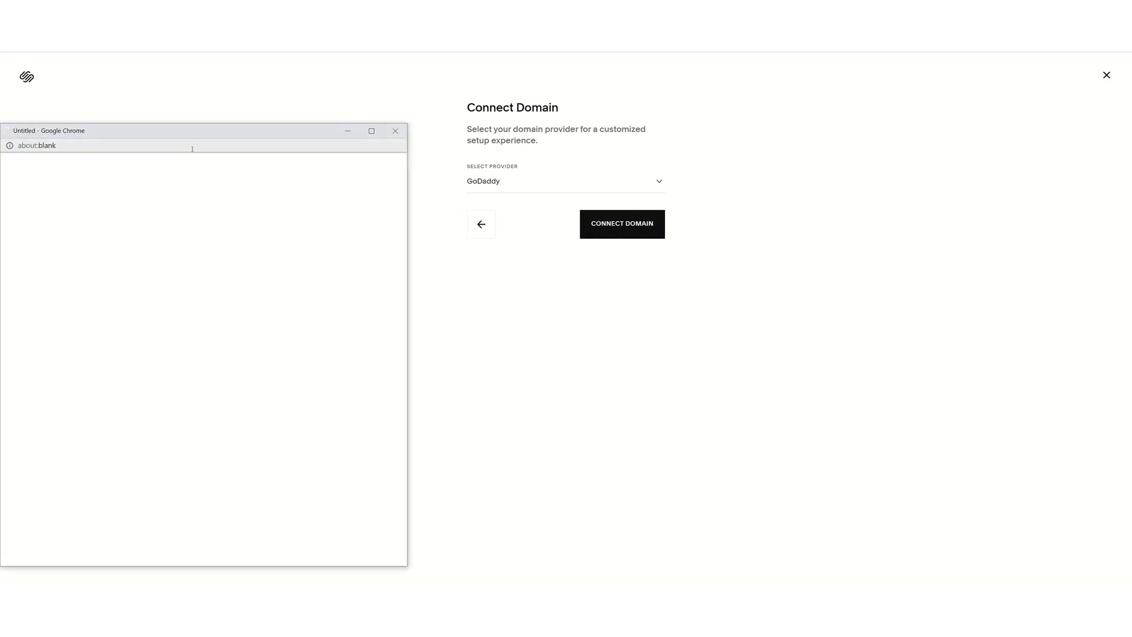
mouse_move(192, 137)
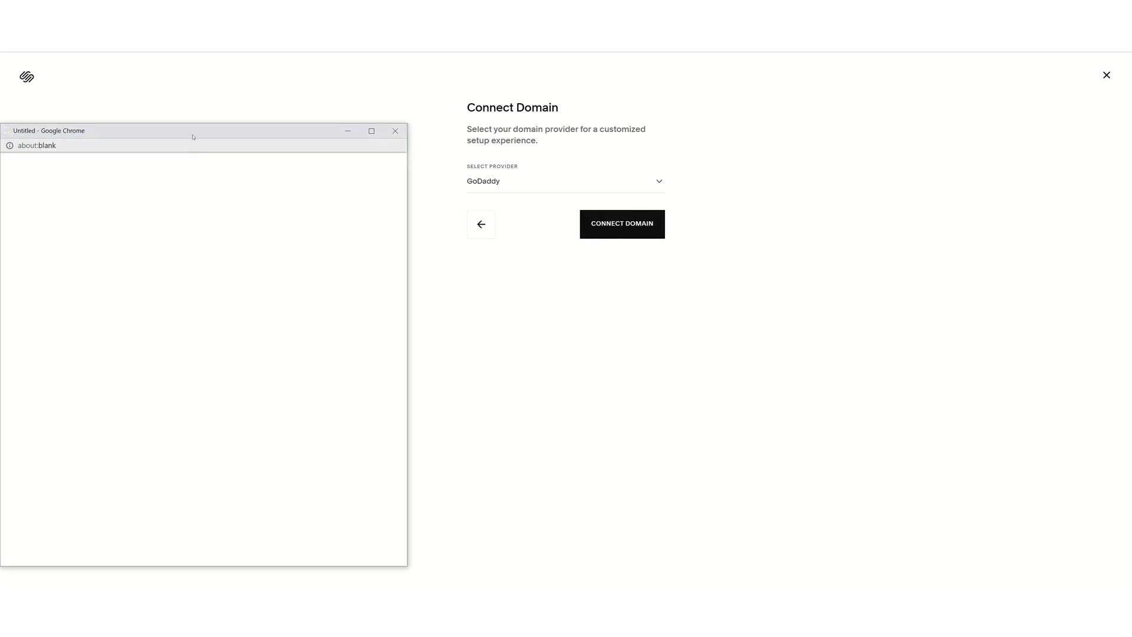
left_click(622, 223)
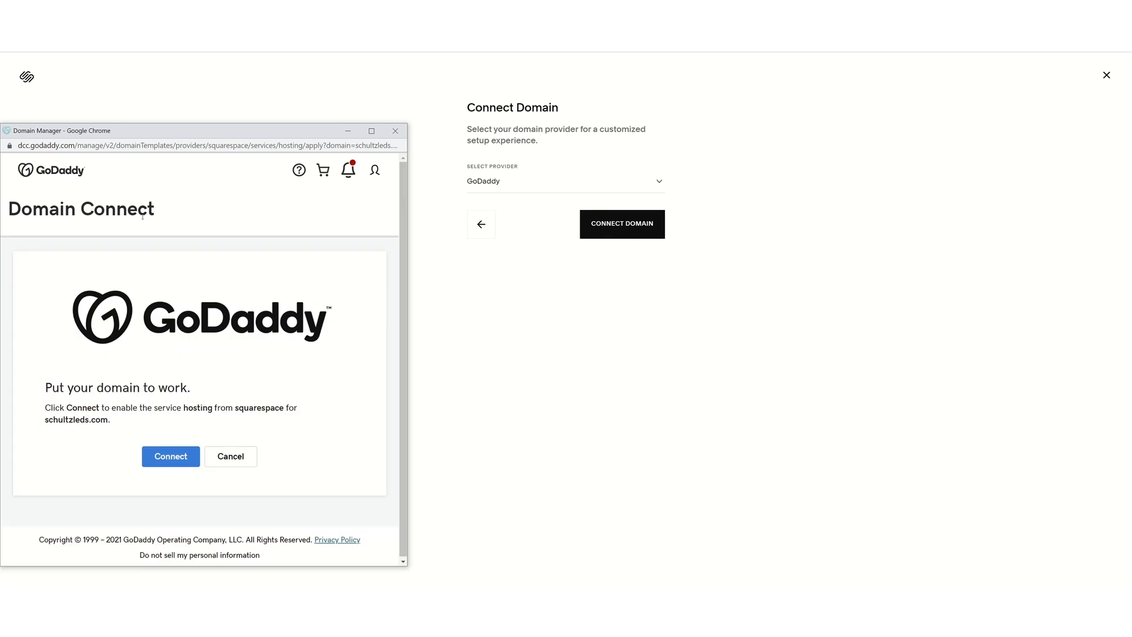
mouse_move(172, 436)
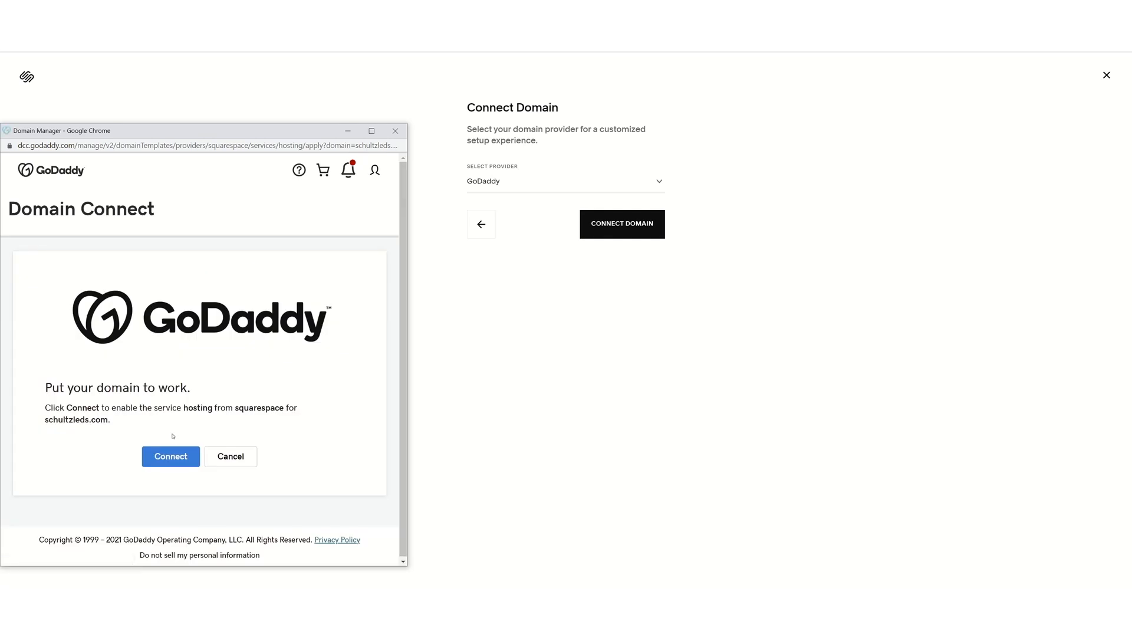
Approve Squarespace hosting for schultzleds.com in GoDaddy and continue past the in-progress notice.
left_click(170, 456)
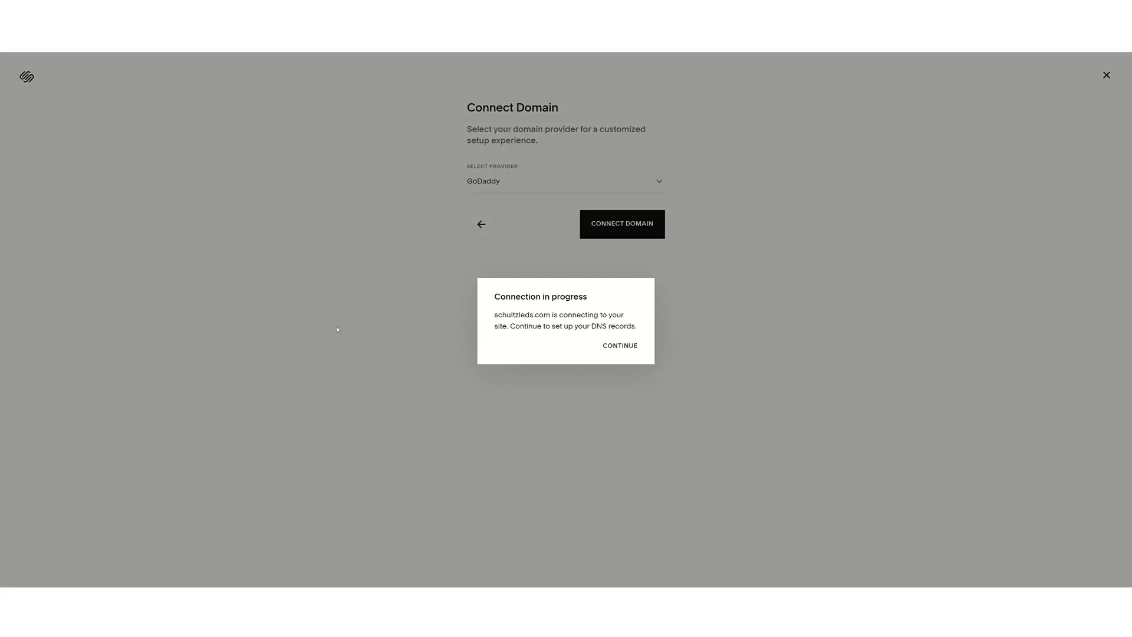
mouse_move(437, 326)
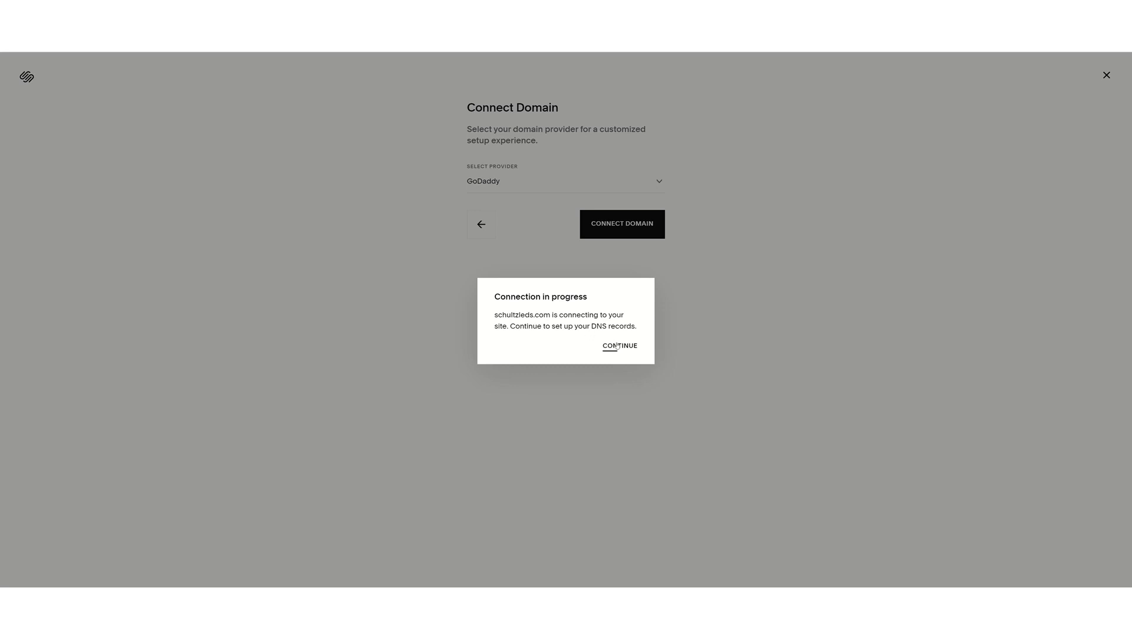
left_click(619, 345)
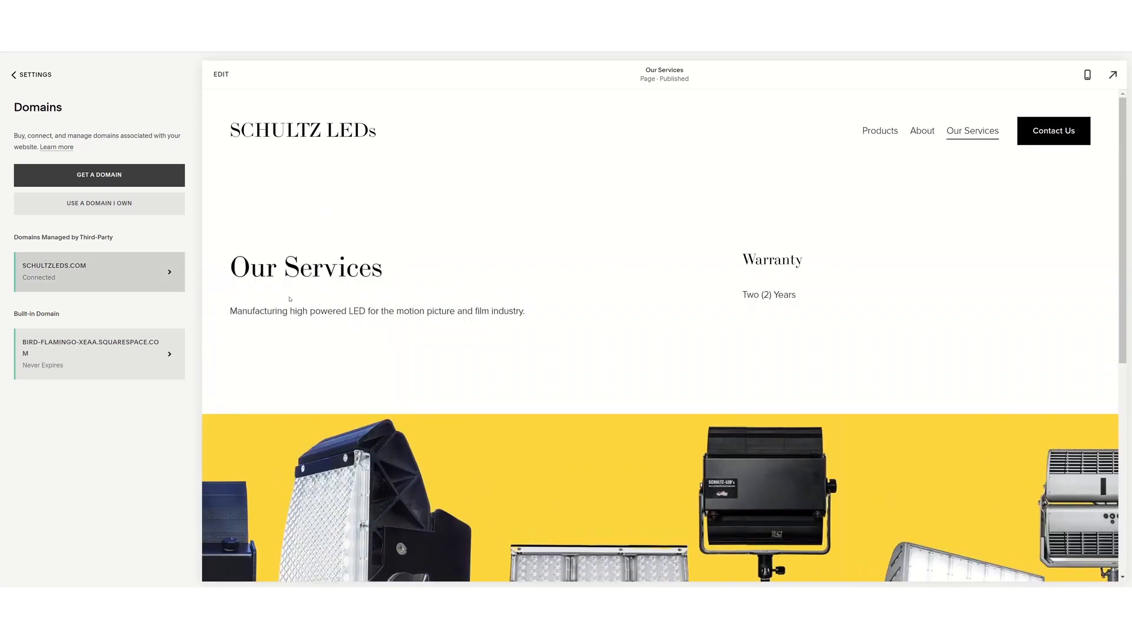
mouse_move(523, 294)
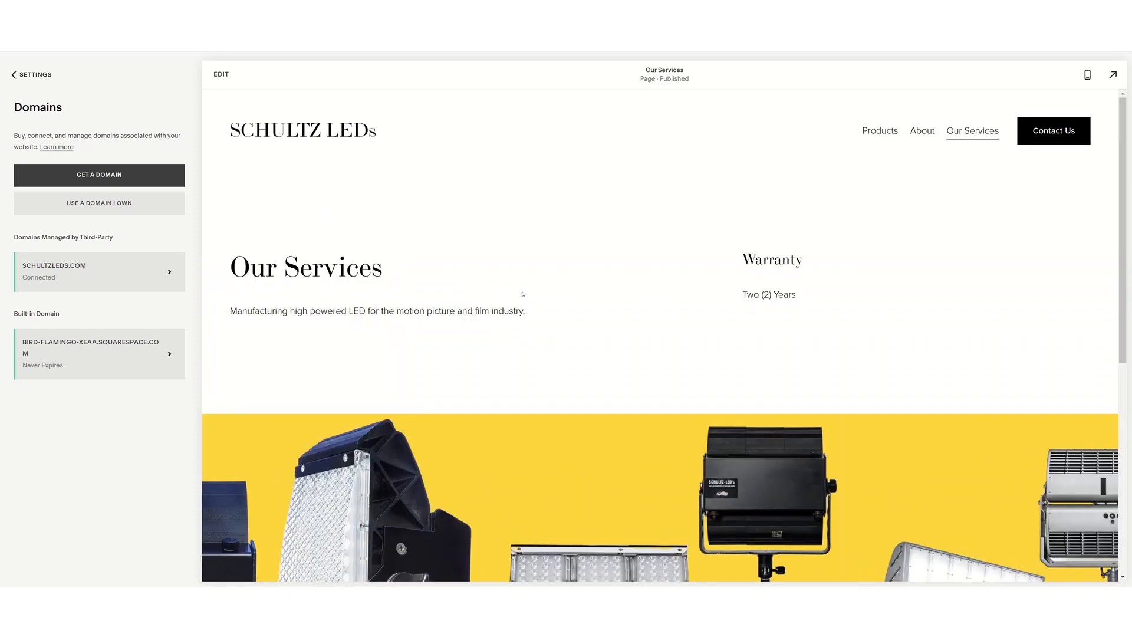
mouse_move(553, 279)
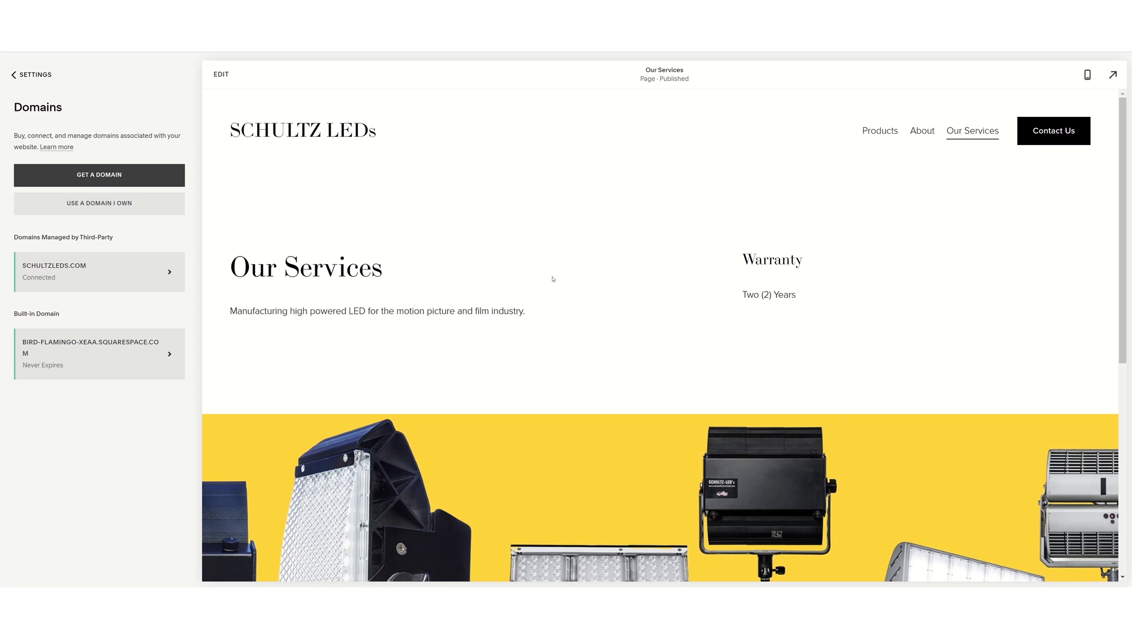
mouse_move(478, 190)
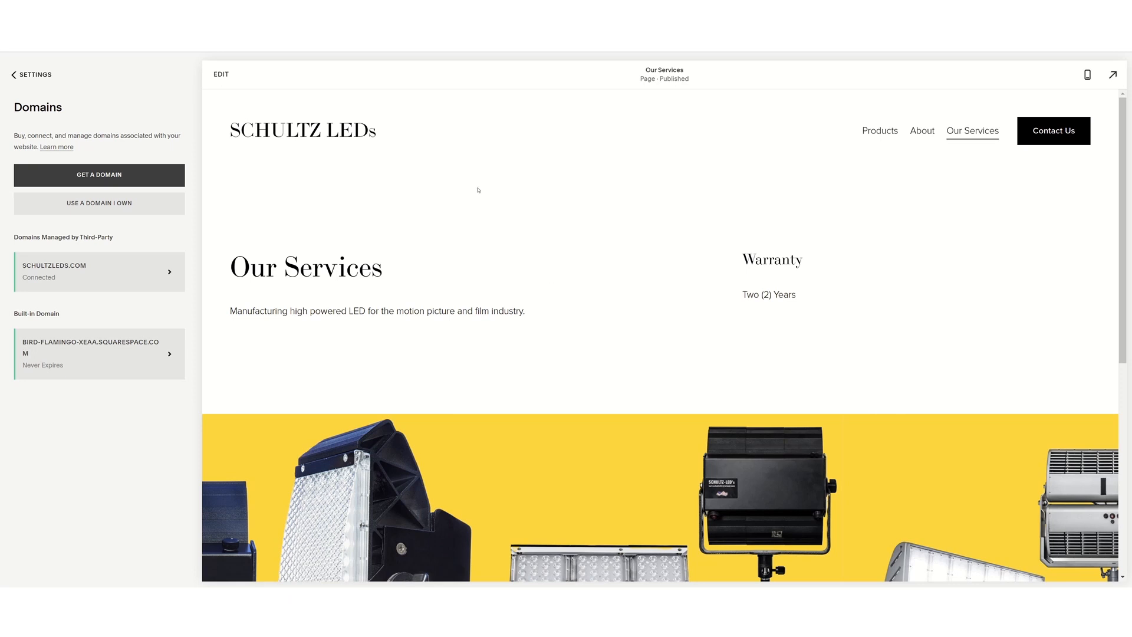
mouse_move(423, 239)
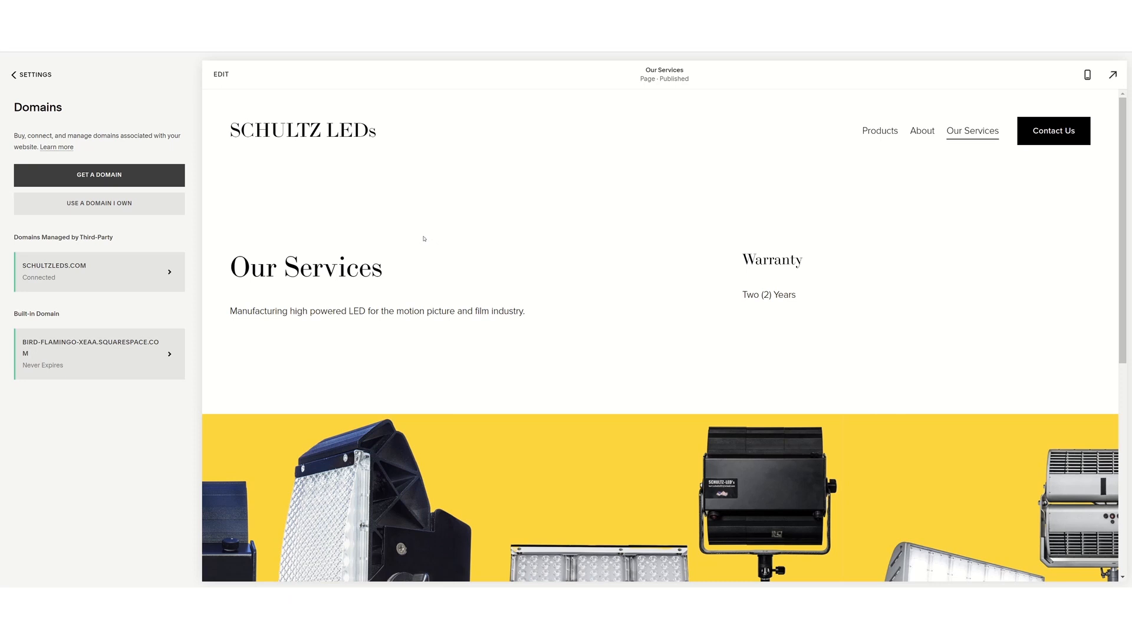
mouse_move(136, 251)
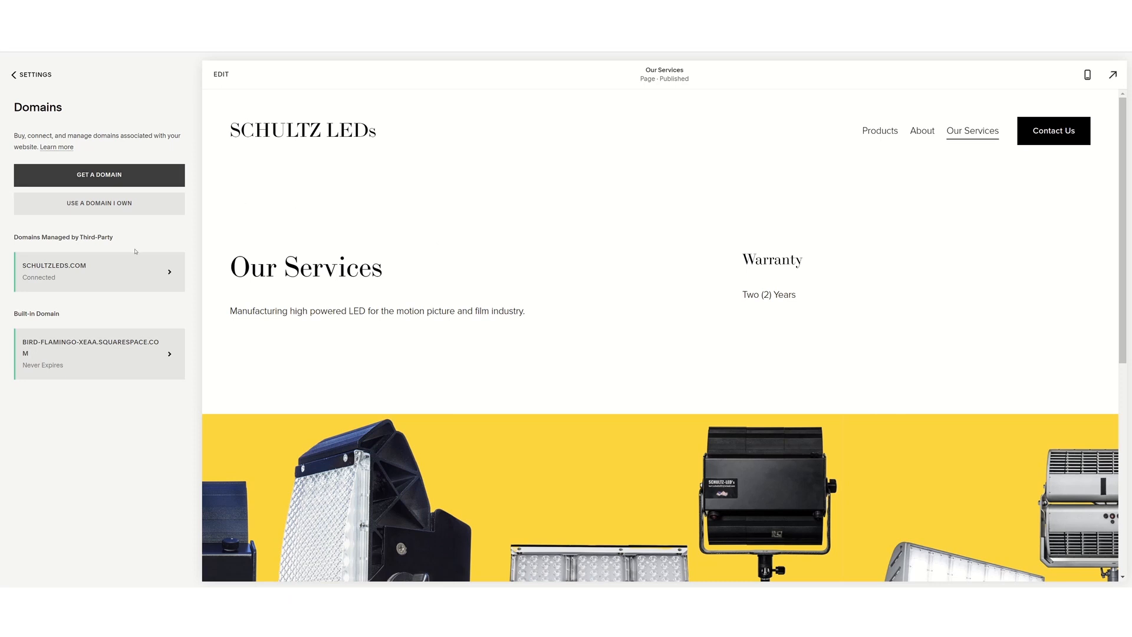
mouse_move(447, 290)
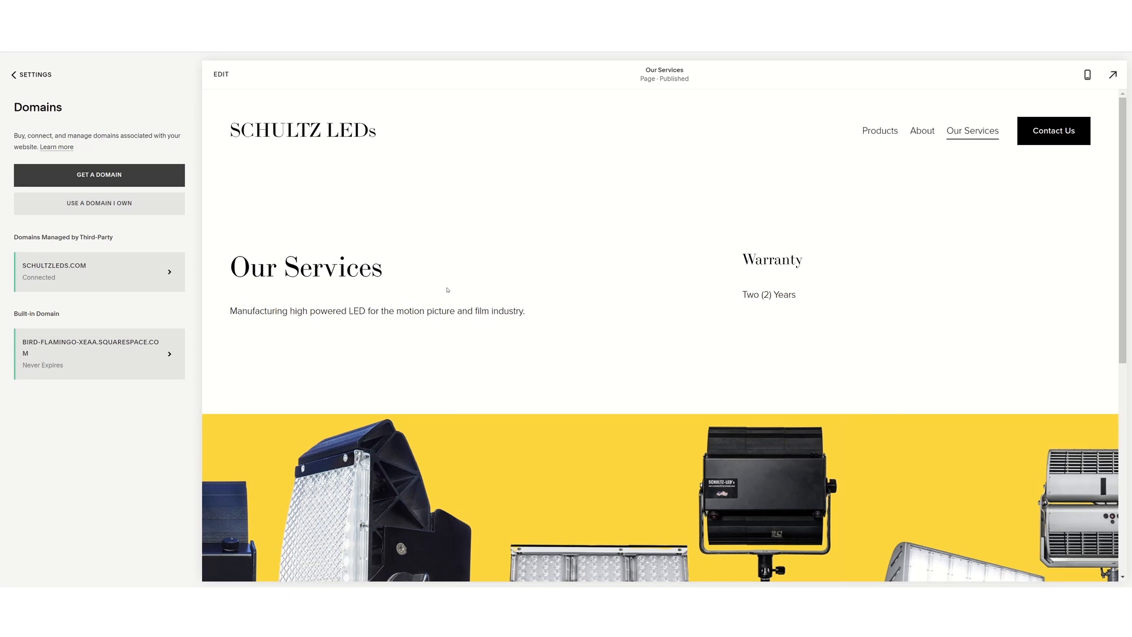